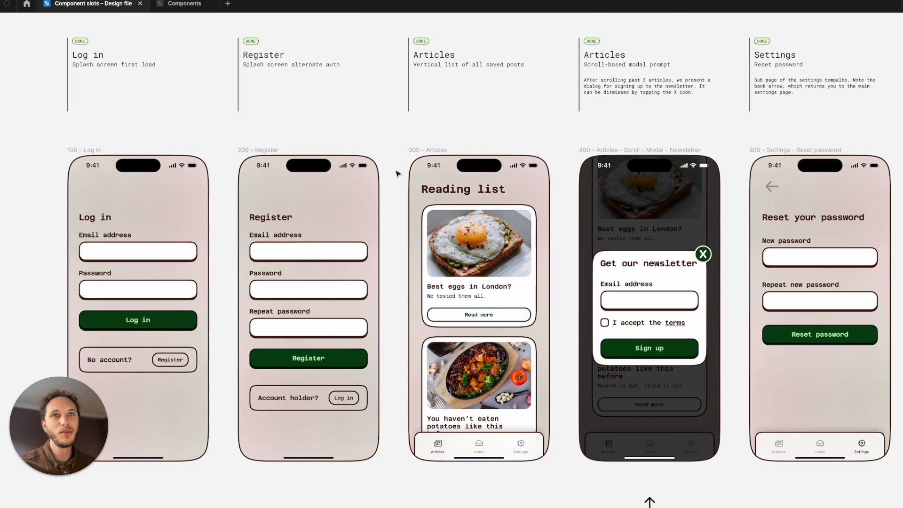
mouse_move(346, 143)
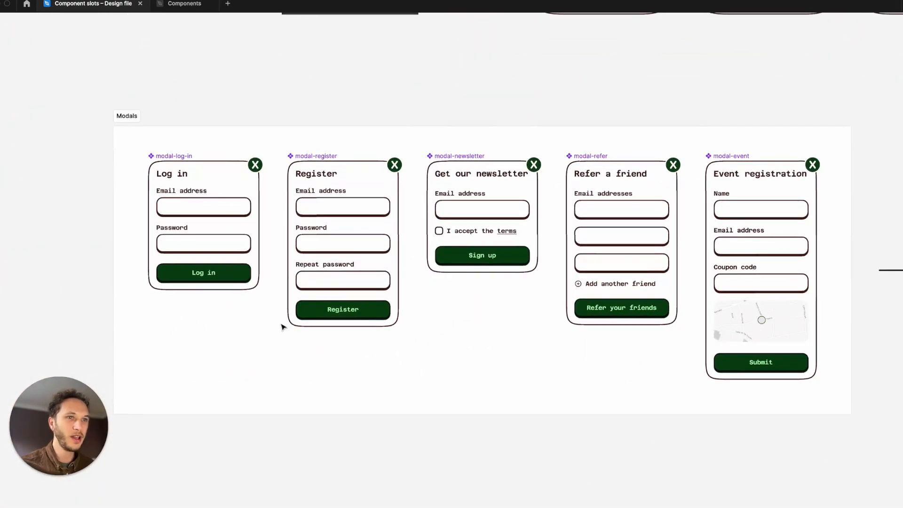
mouse_move(446, 314)
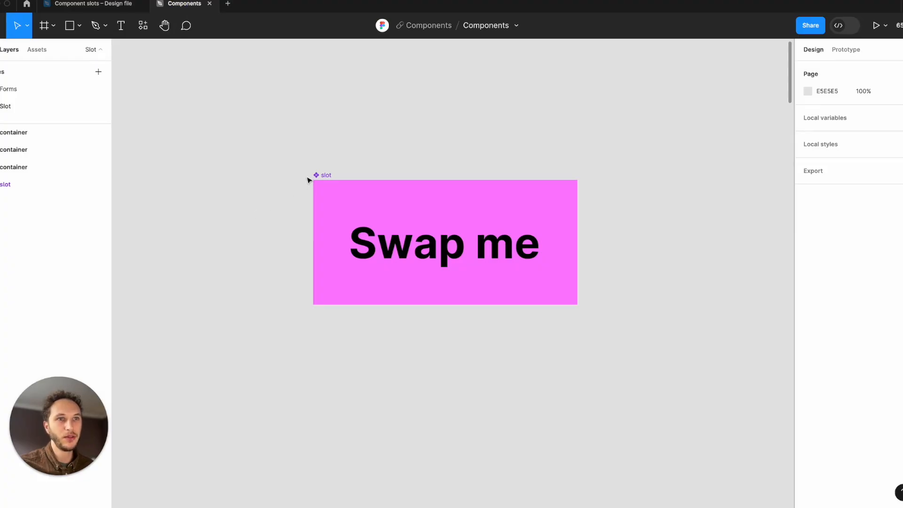
Step: Select the Swap me slot component in the Components file to inspect it
click(90, 4)
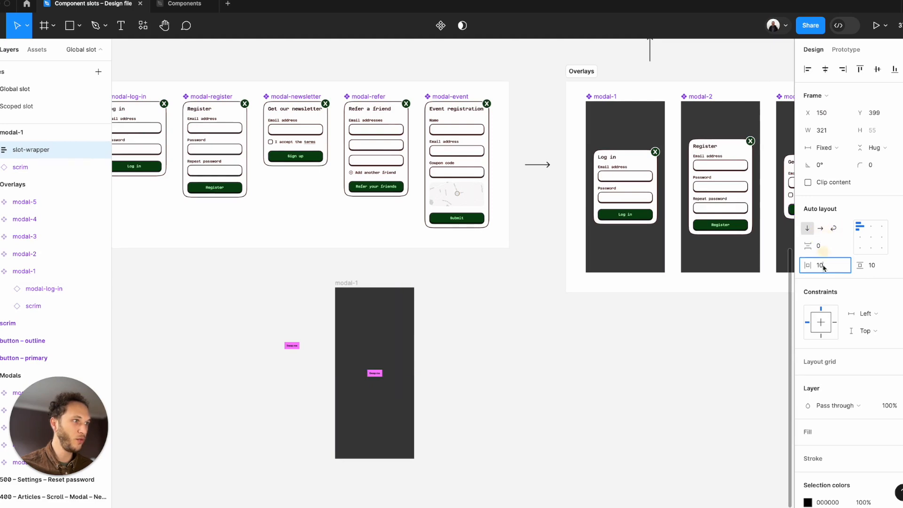
Step: Constrain the scrim to Left and right, Top and bottom, then select the slot-wrapper
text(0)
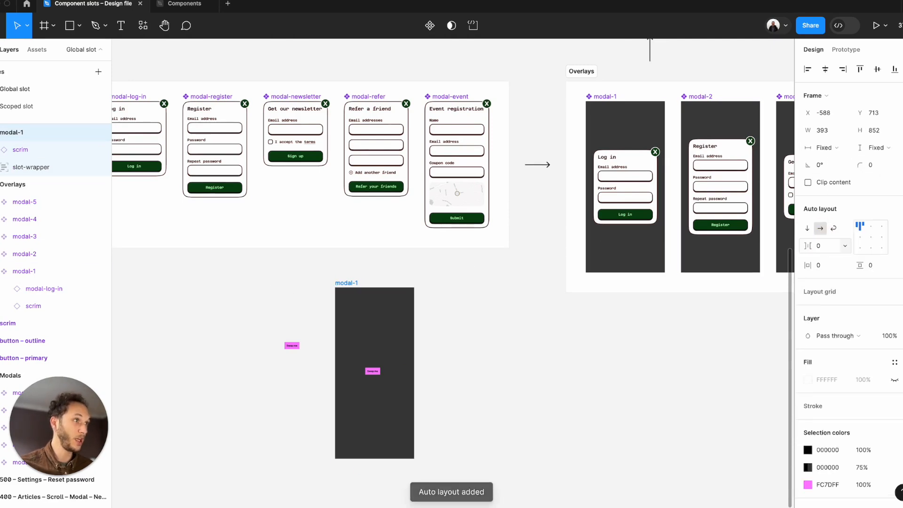
click(31, 168)
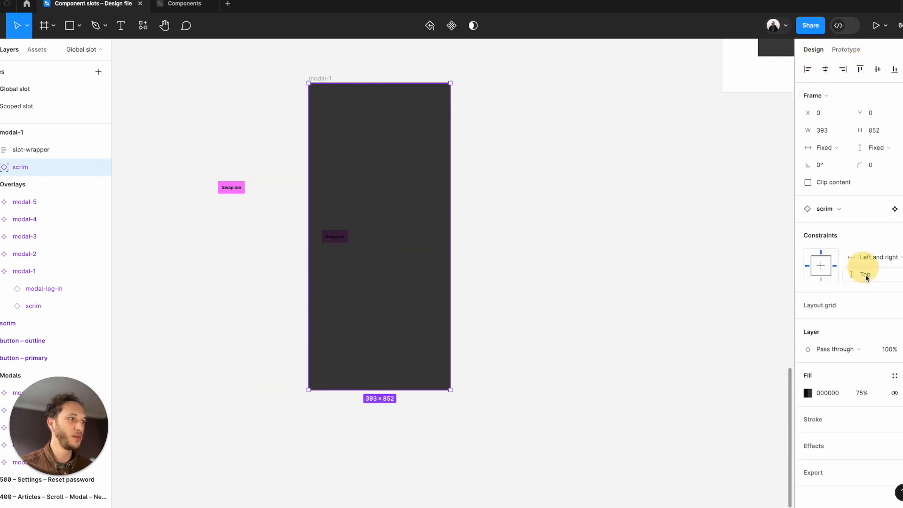
click(872, 274)
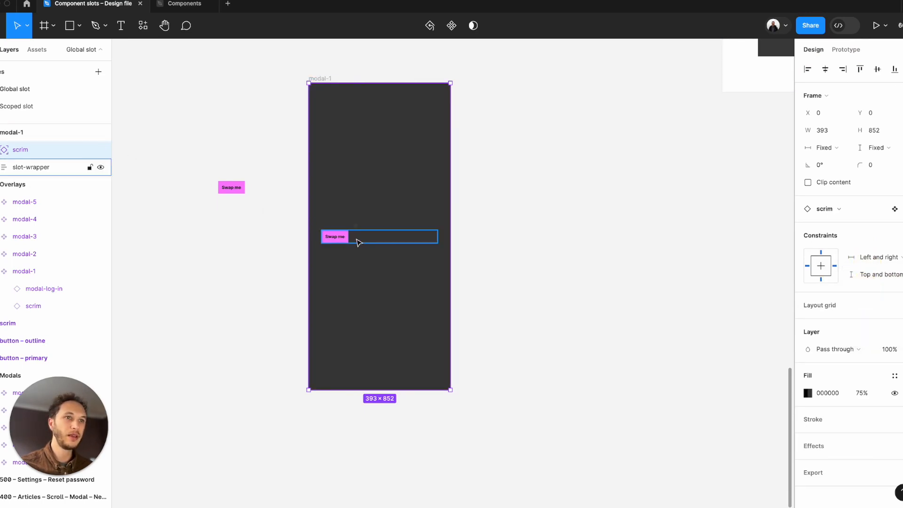
click(32, 168)
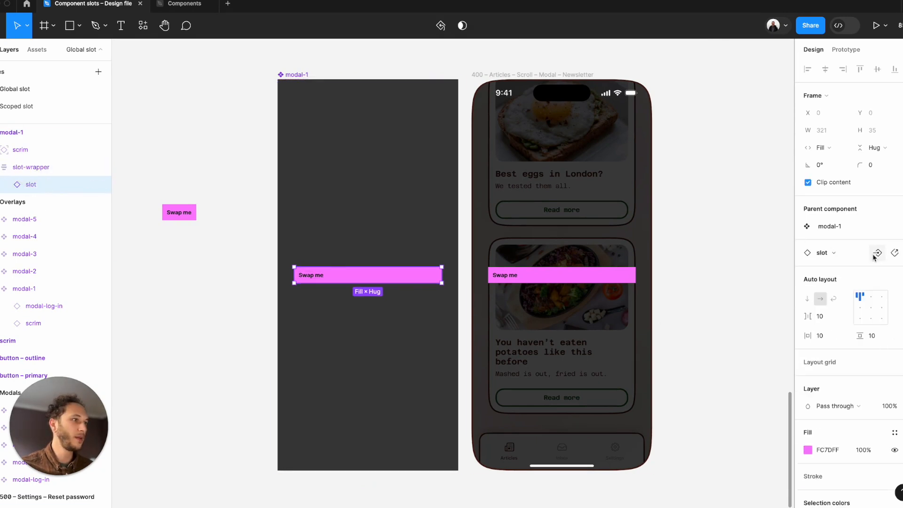
Step: Create an instance swap property 'Slot content' with the Modals components as preferred values
click(877, 253)
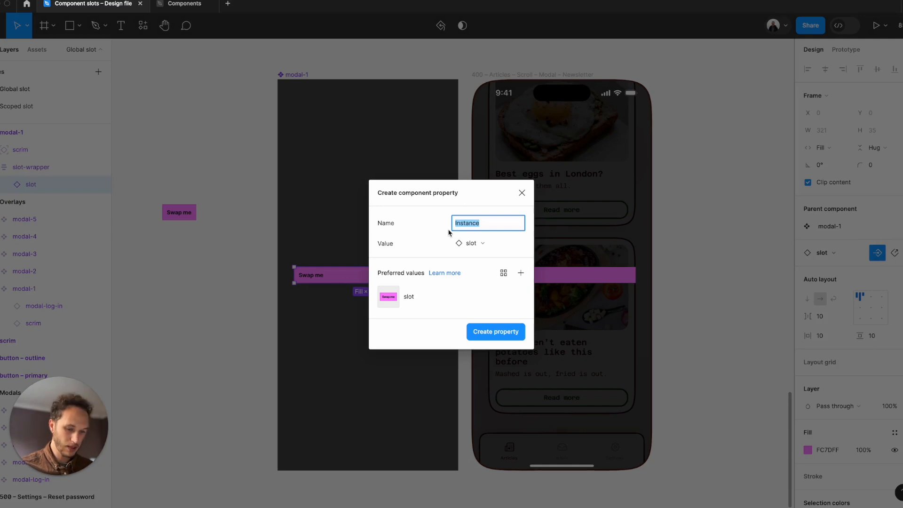
text(Slot content)
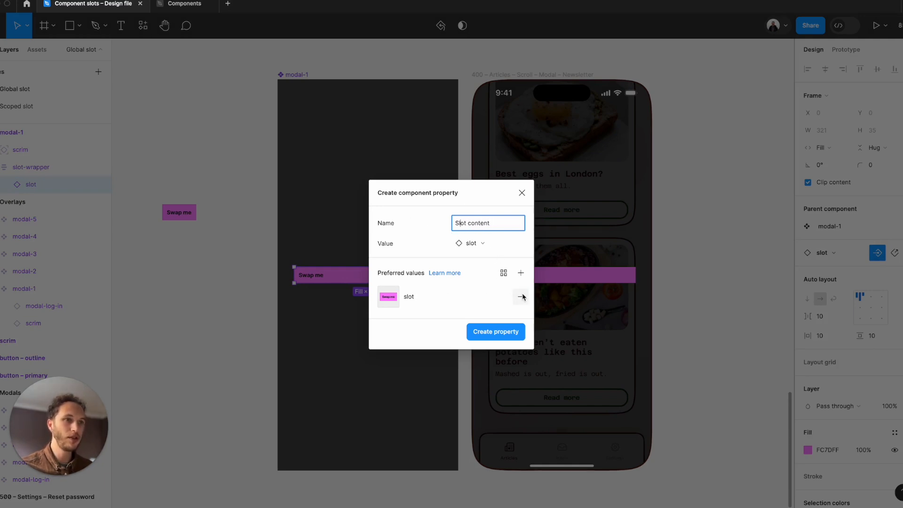
click(520, 273)
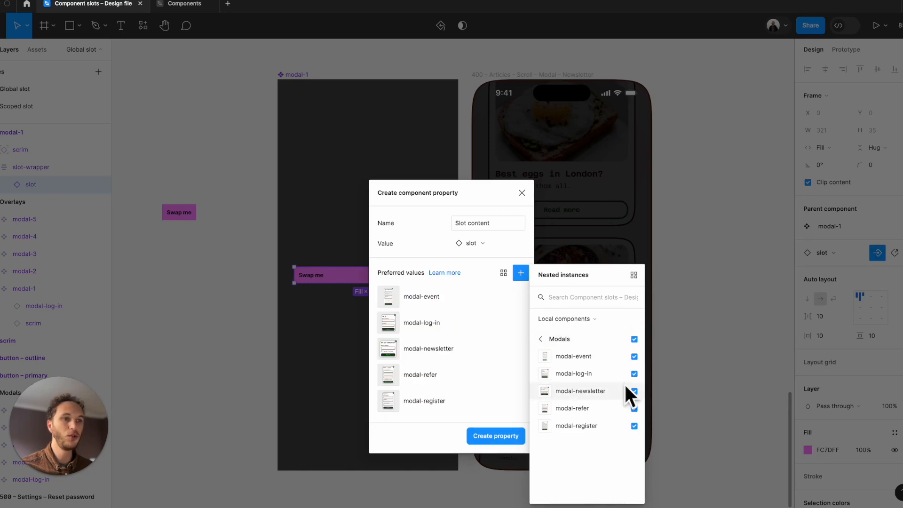
click(496, 436)
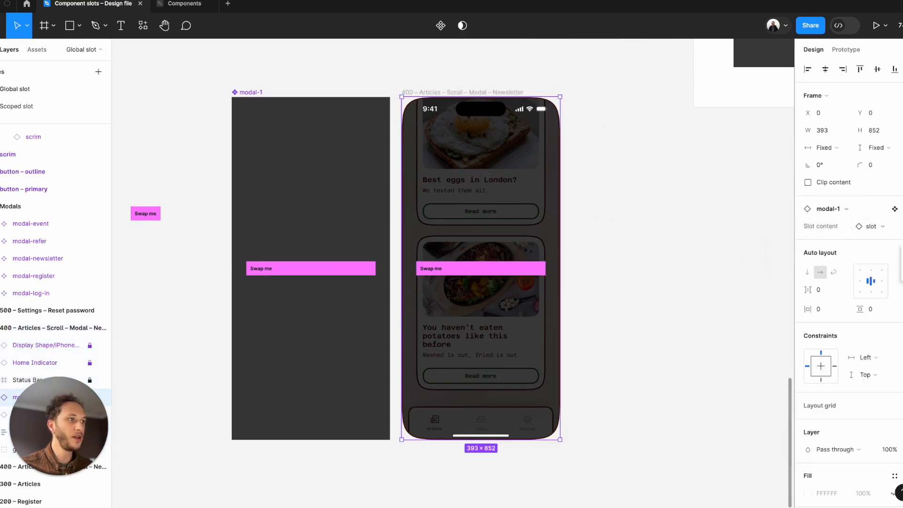
Step: Swap the modal-1 instance's Slot content to the modal-log-in form
click(869, 225)
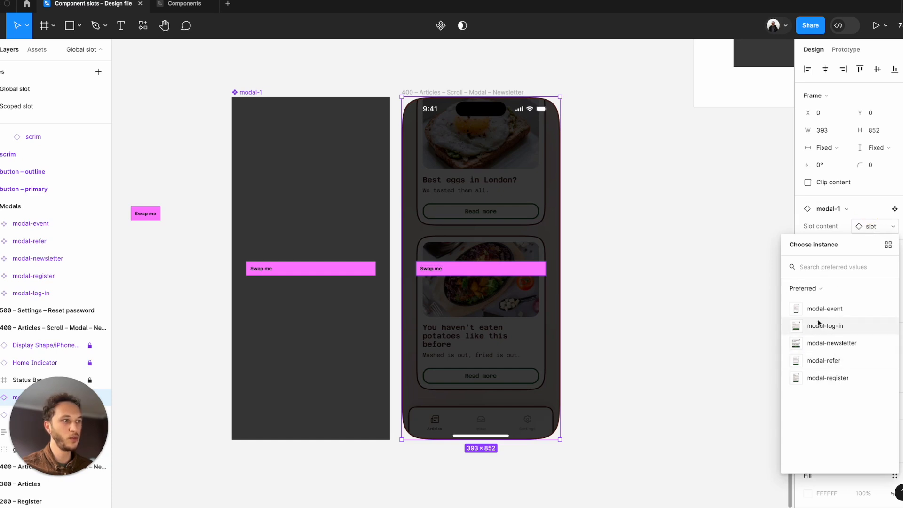
click(826, 309)
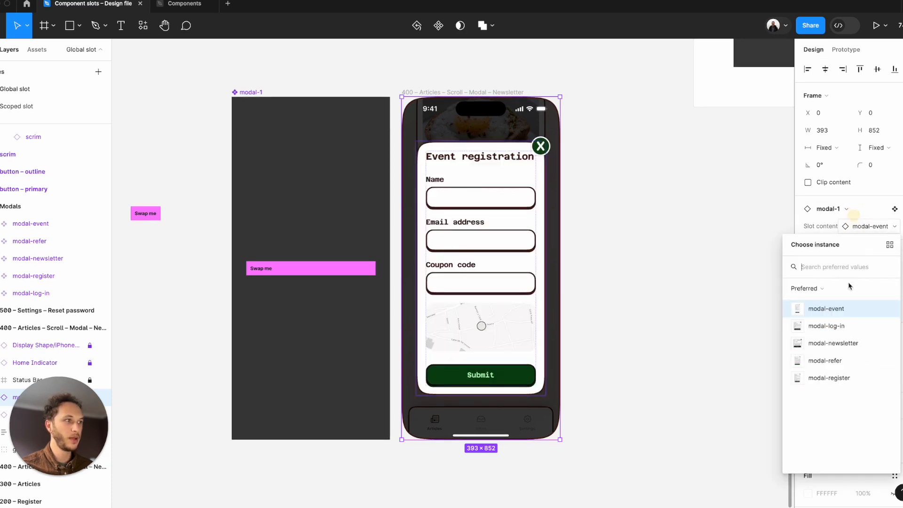
click(826, 326)
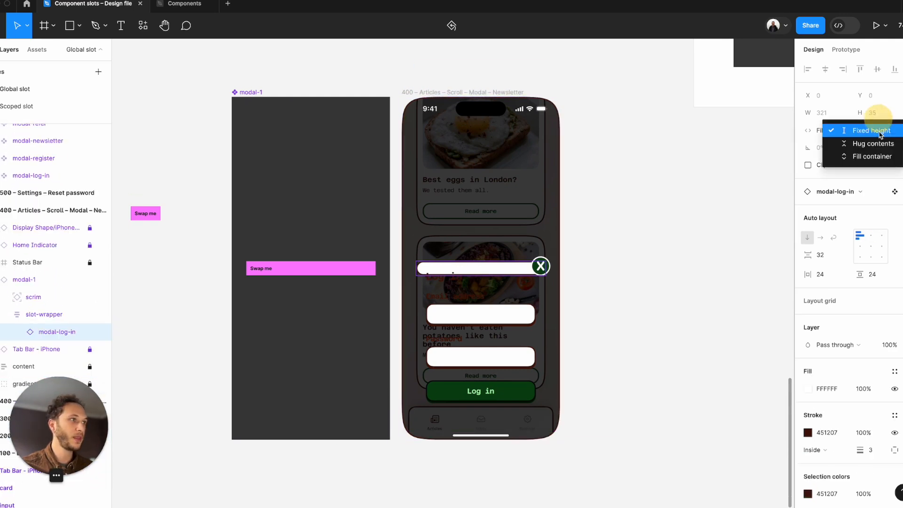
Step: Set the log in dialog's height to Hug contents and keep the log in form selected
click(874, 143)
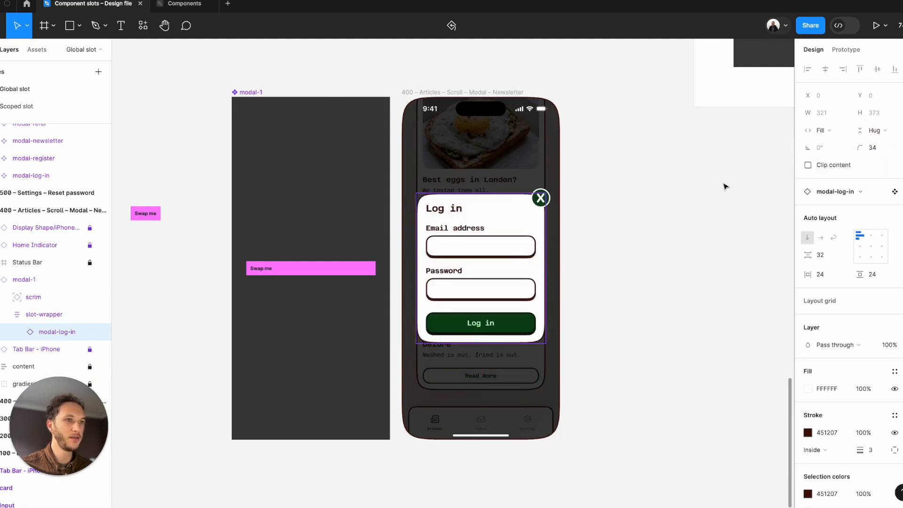
click(870, 226)
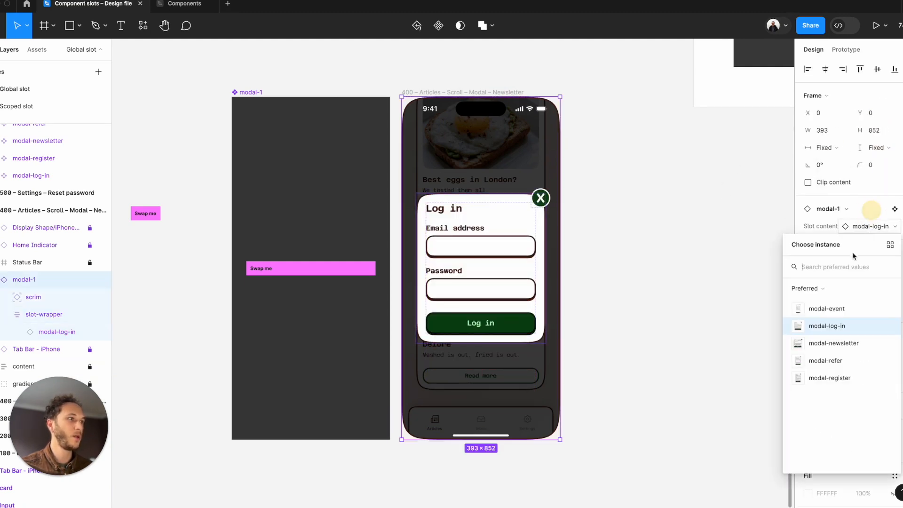
click(828, 309)
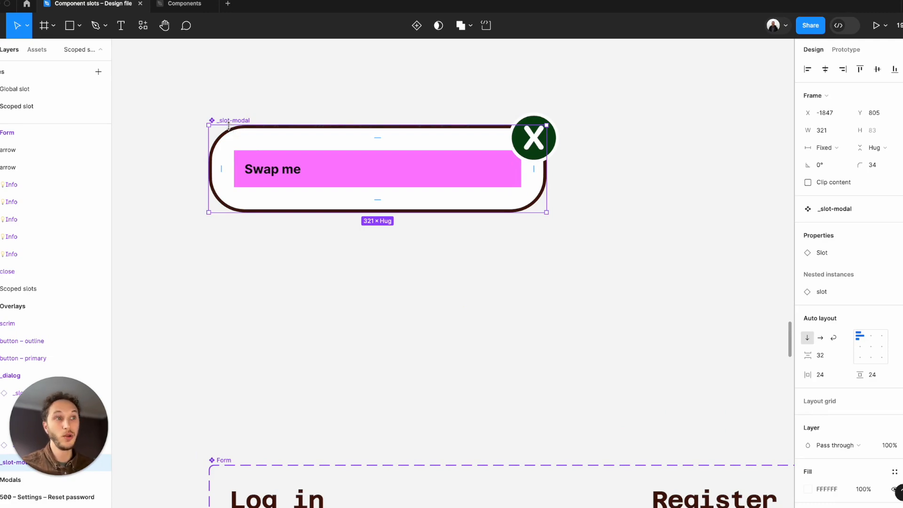
Step: Scroll the Scoped slot page to the _slot-modal component and Form variants
scroll(down, 3)
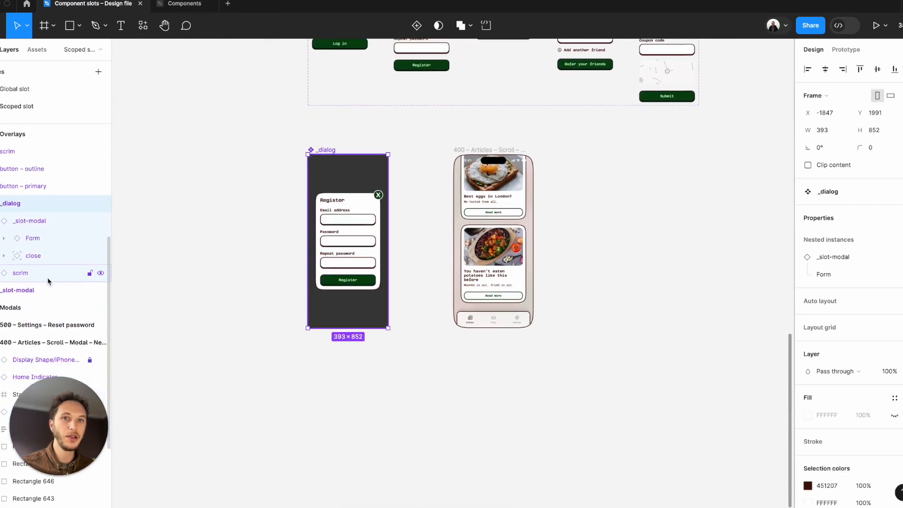
click(29, 218)
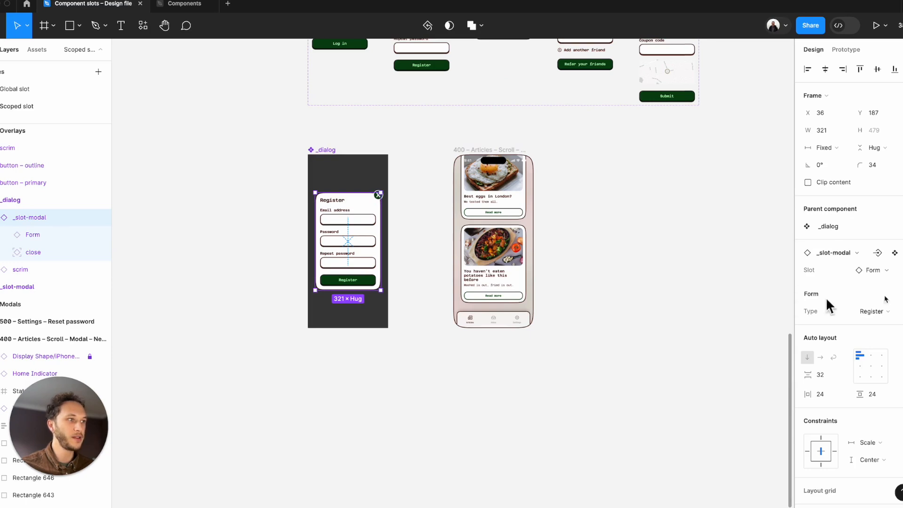
click(878, 252)
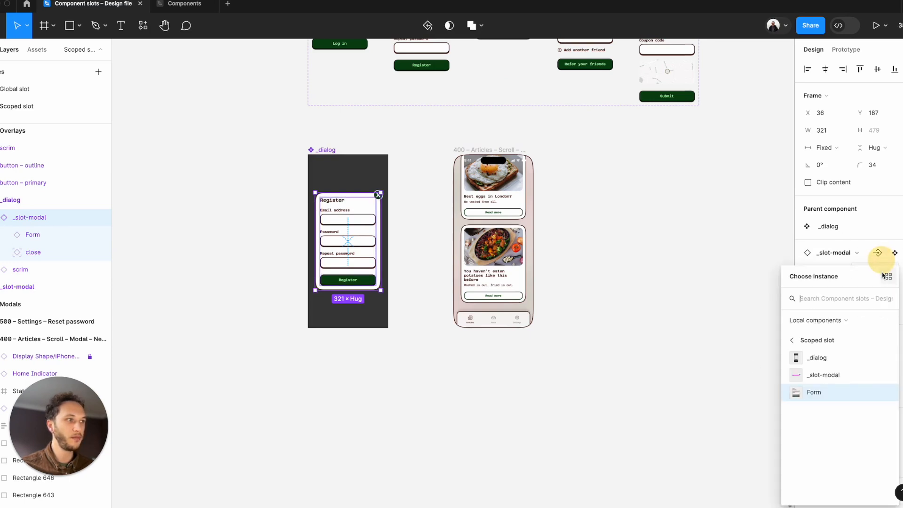
click(815, 393)
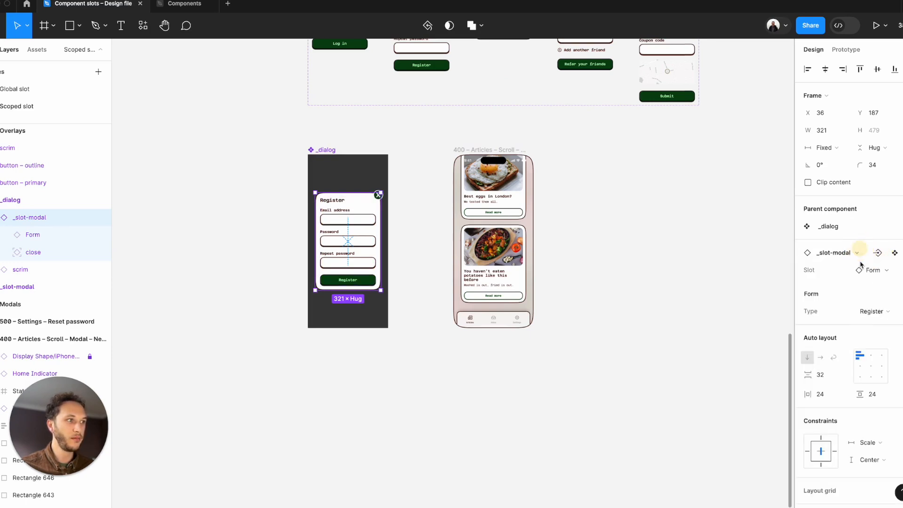
click(875, 270)
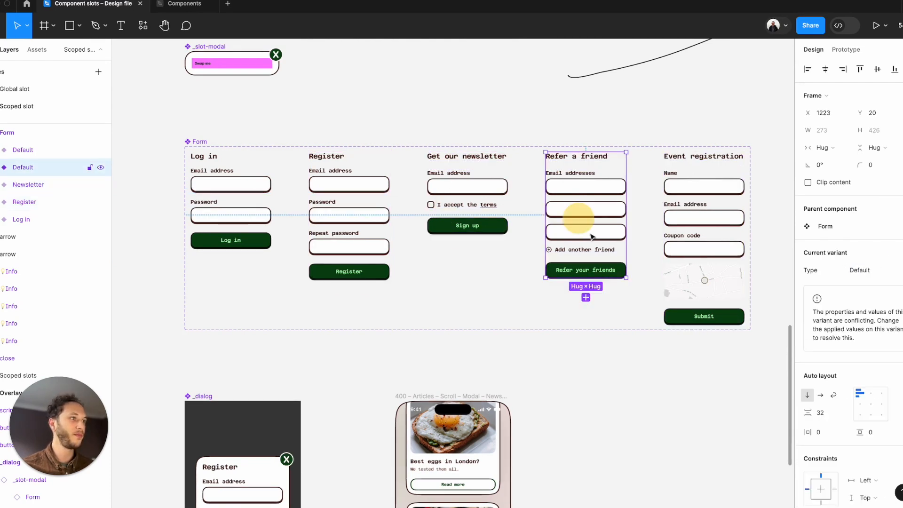
click(21, 167)
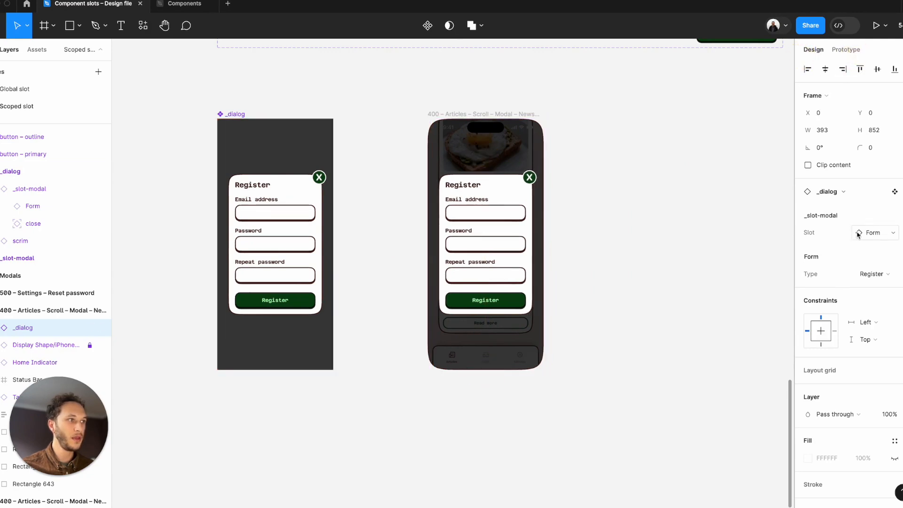
Step: Leave the dialog's Slot instance unchanged and pick a new value in the Form Type dropdown
click(874, 233)
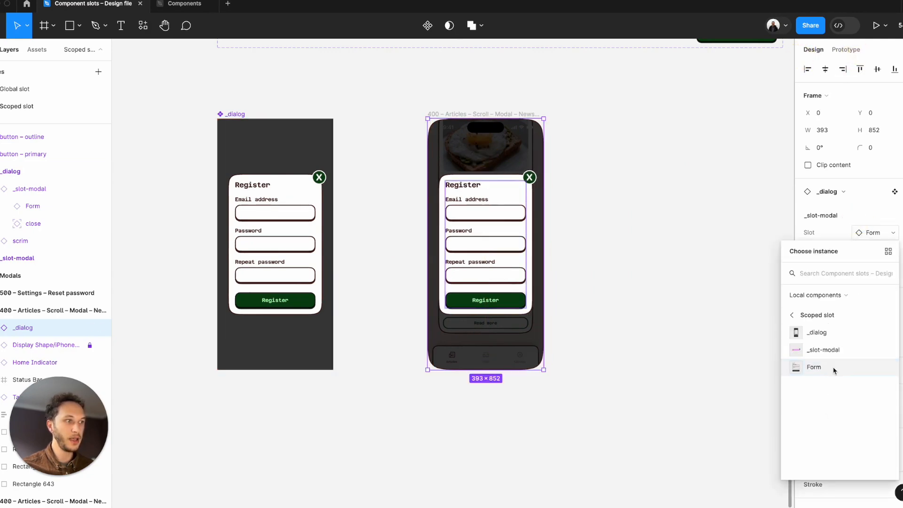
click(815, 367)
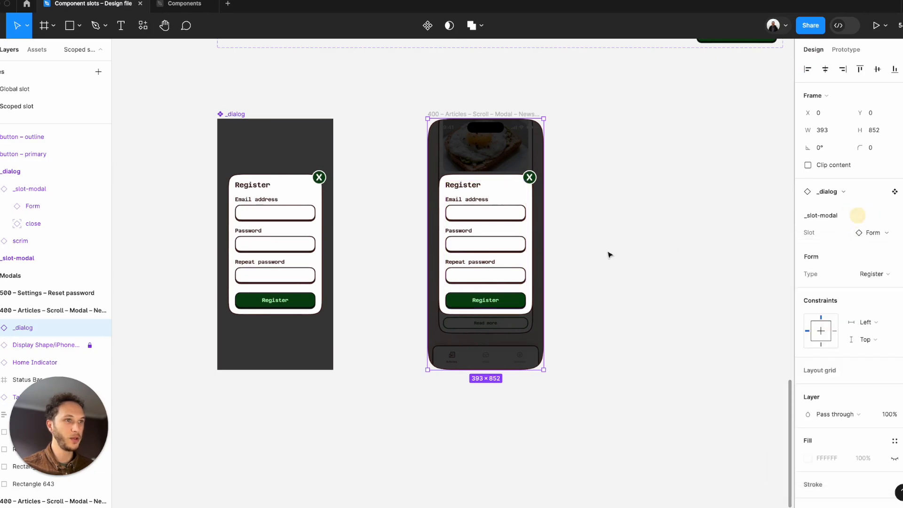
scroll(down, 3)
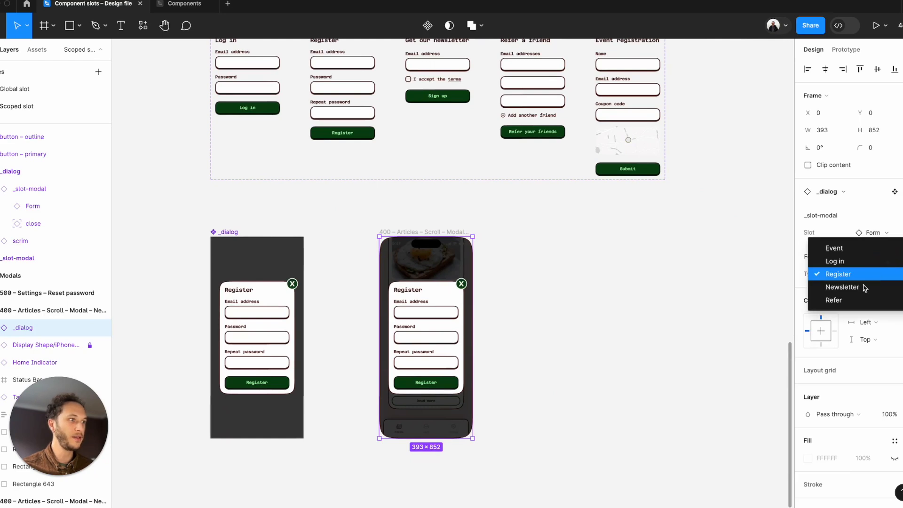
click(834, 299)
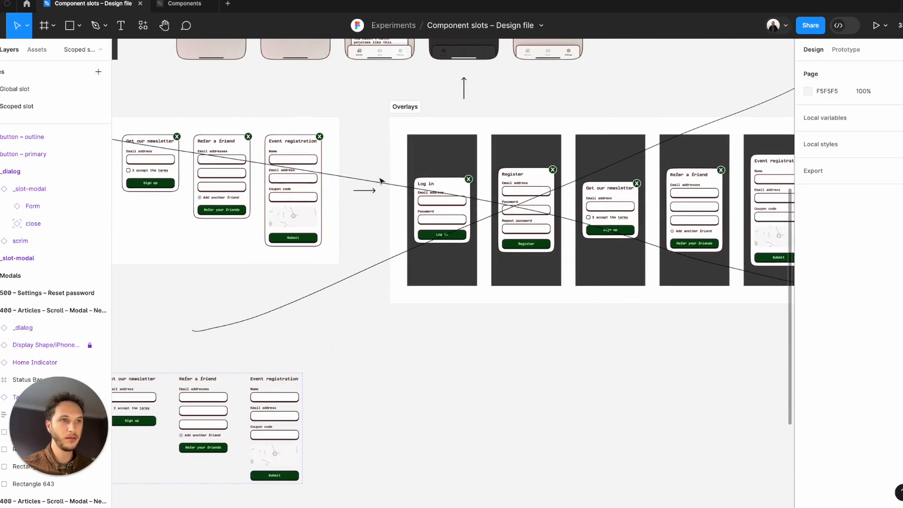
Step: Swap the new _dialog's slot to Form and set its Type to Newsletter
scroll(down, 3)
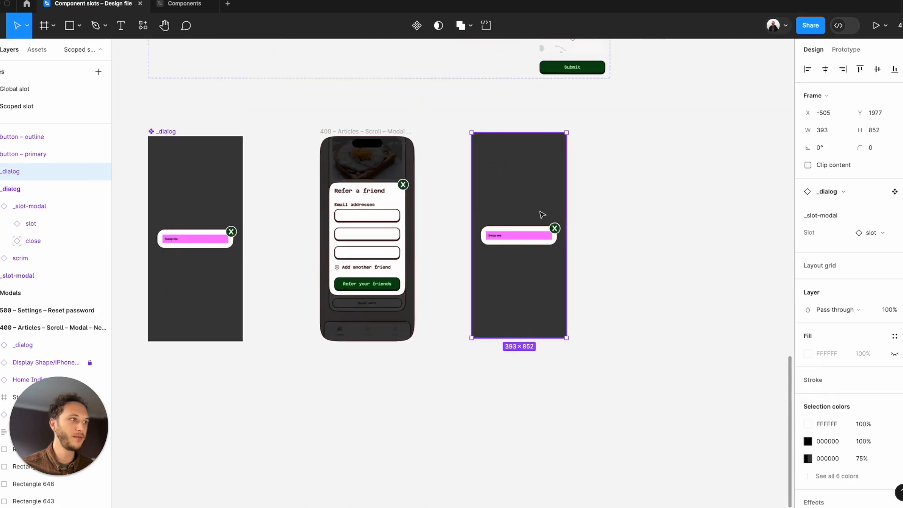
click(871, 232)
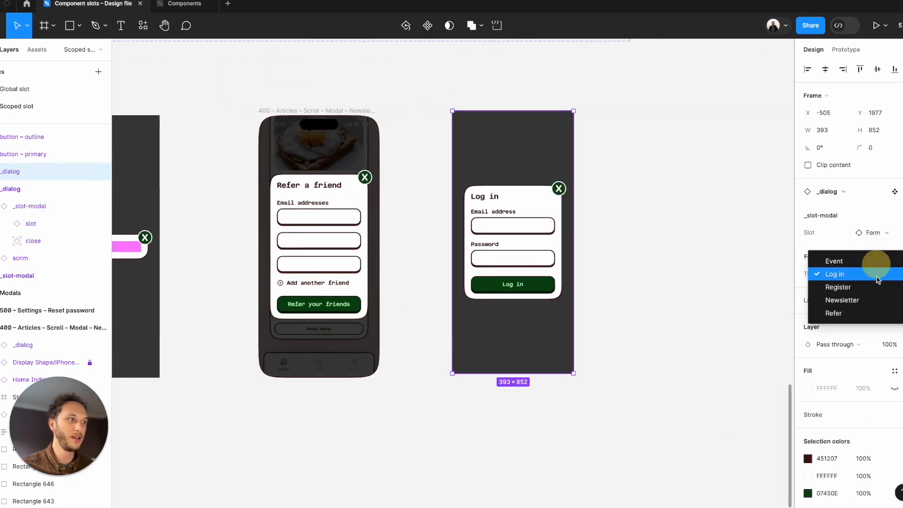
click(842, 300)
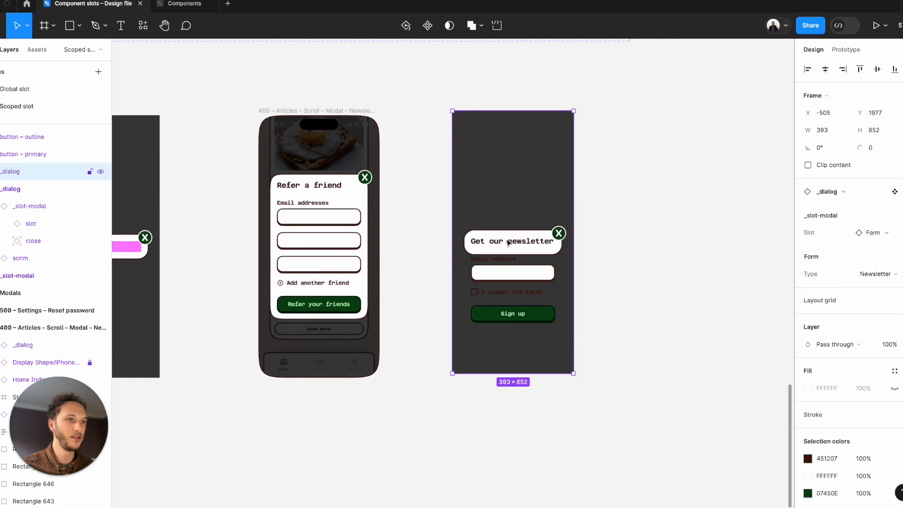